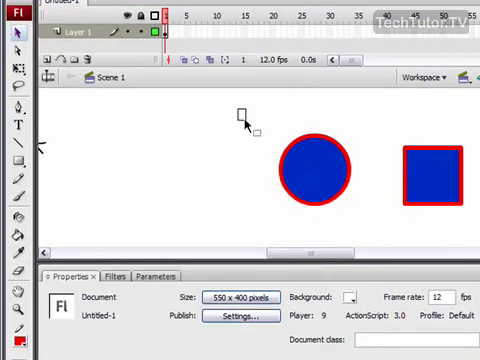
# Paste a copy of the circle at the view centre, then return to the Edit commands
pyautogui.click(314, 168)
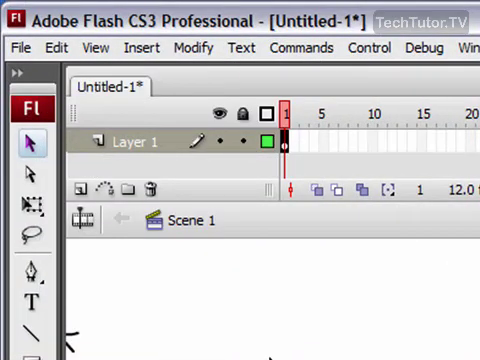
pyautogui.click(56, 48)
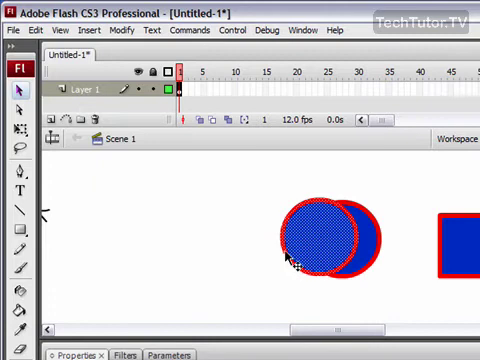
pyautogui.moveTo(276, 240)
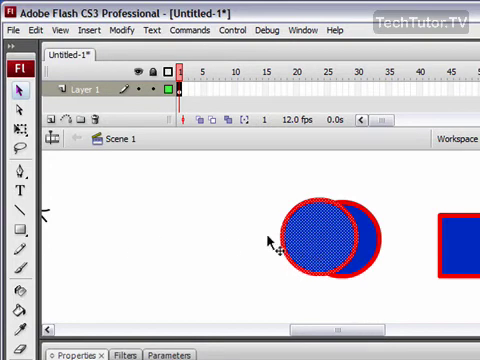
pyautogui.click(36, 30)
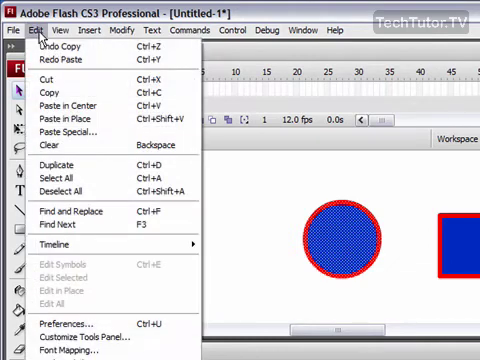
pyautogui.click(24, 30)
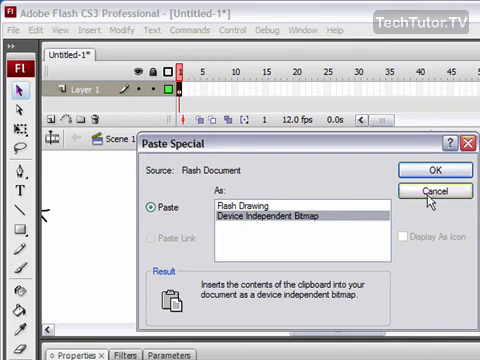
# Paste the copied circle as a Device Independent Bitmap overlapping the original
pyautogui.click(428, 170)
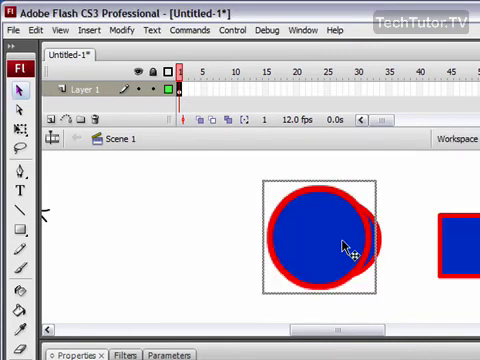